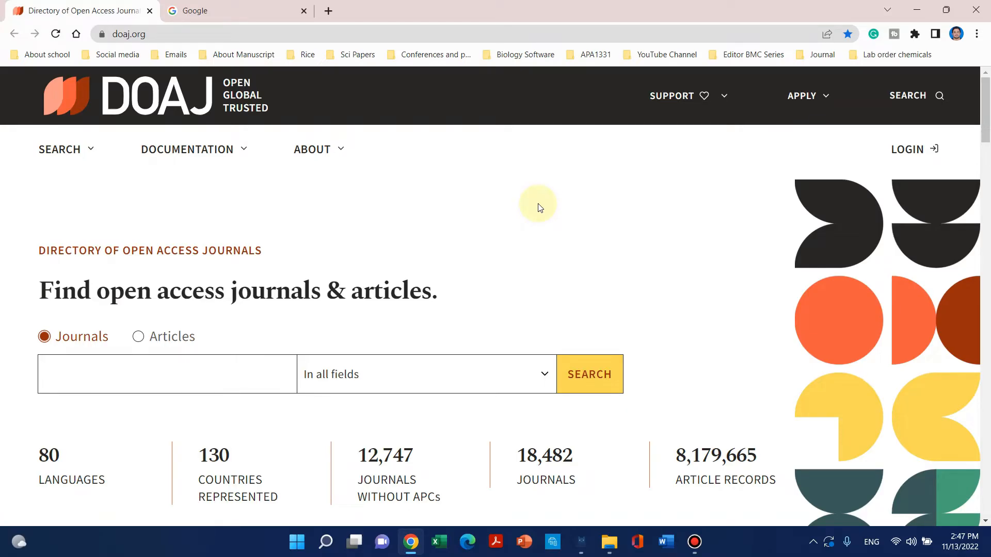
mouse_move(120, 101)
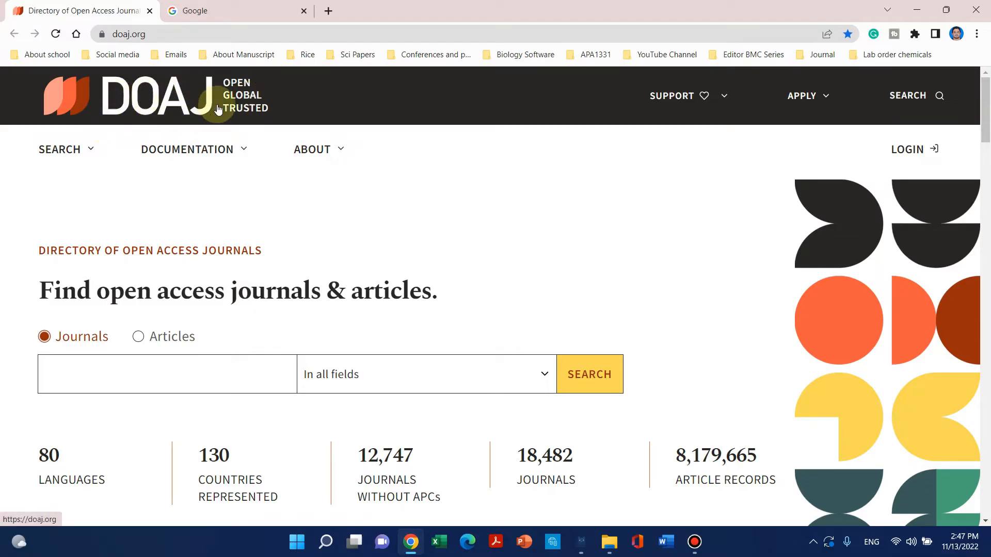
Search Google for 'doaj' and select the Directory of Open Access Journals result
left_click(233, 11)
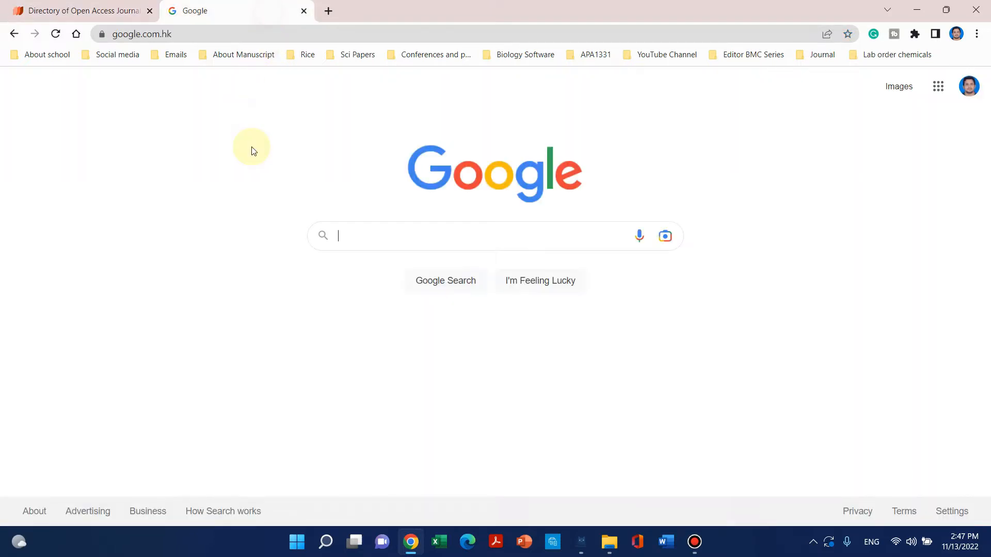
mouse_move(320, 191)
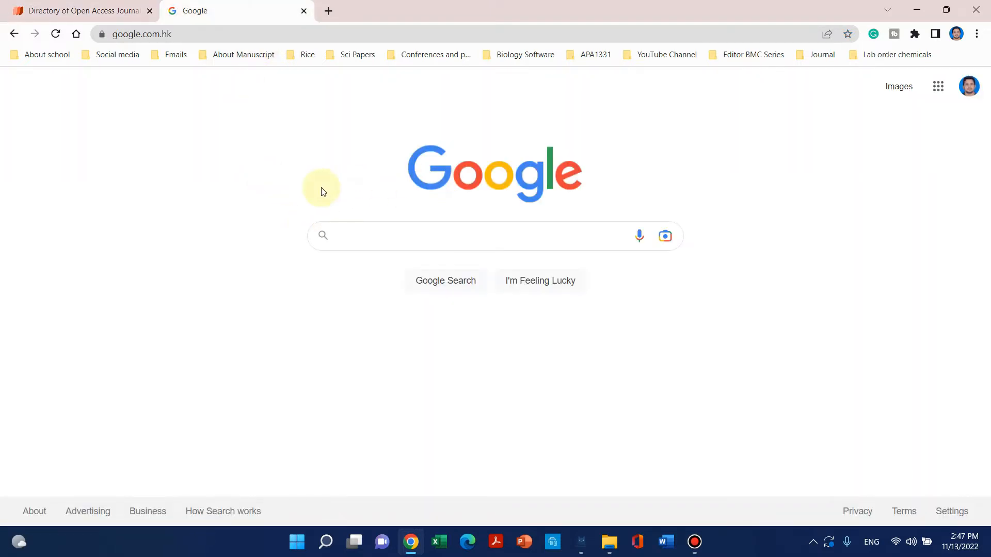
type("doaj")
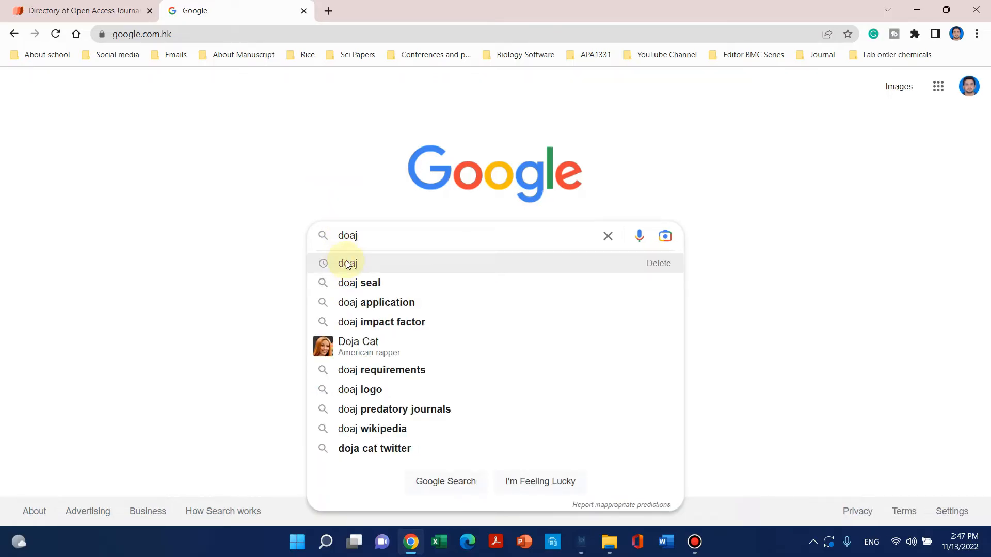
left_click(346, 263)
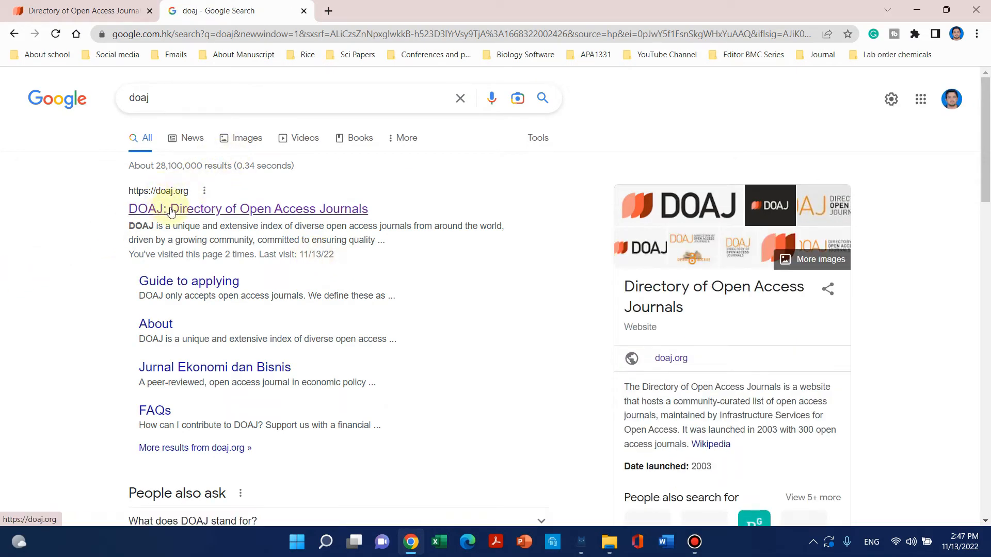
left_click(247, 208)
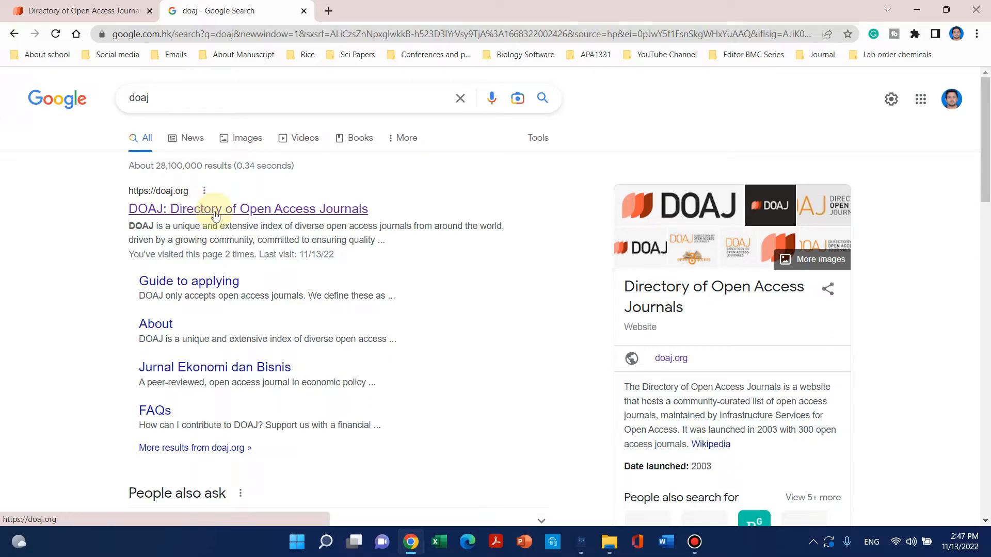
Open the DOAJ homepage in a new tab and enter 'biology' in the journal search field
left_click(248, 208)
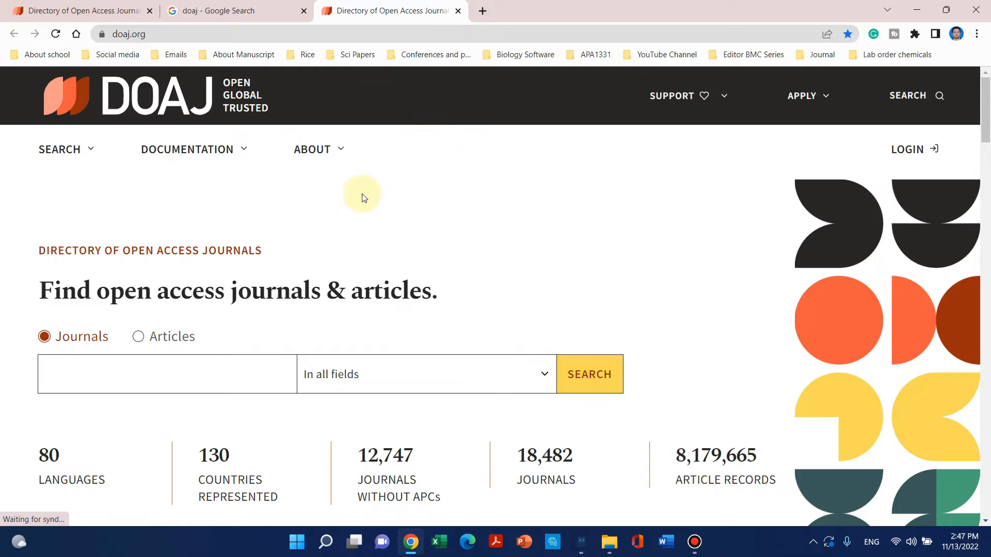
mouse_move(161, 268)
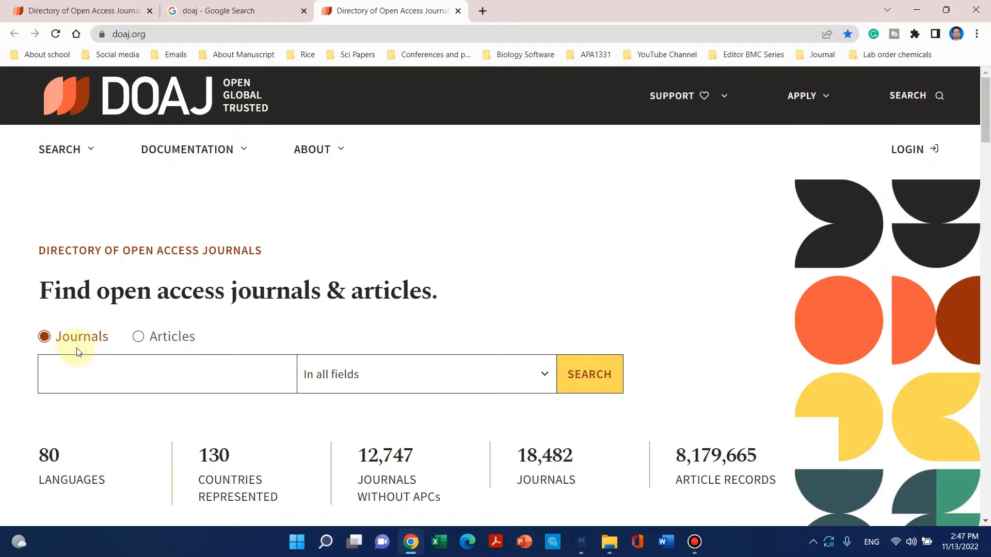
left_click(167, 373)
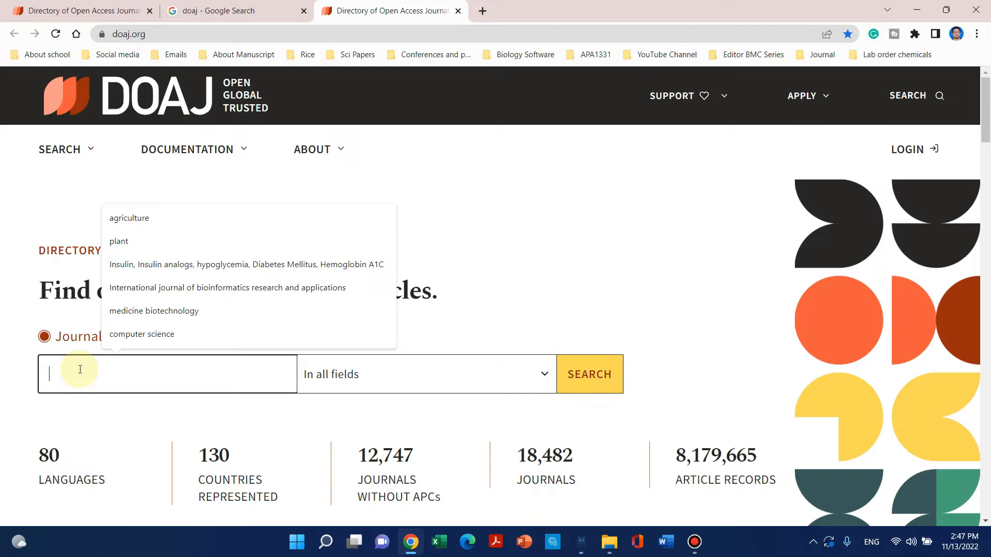
type("bio")
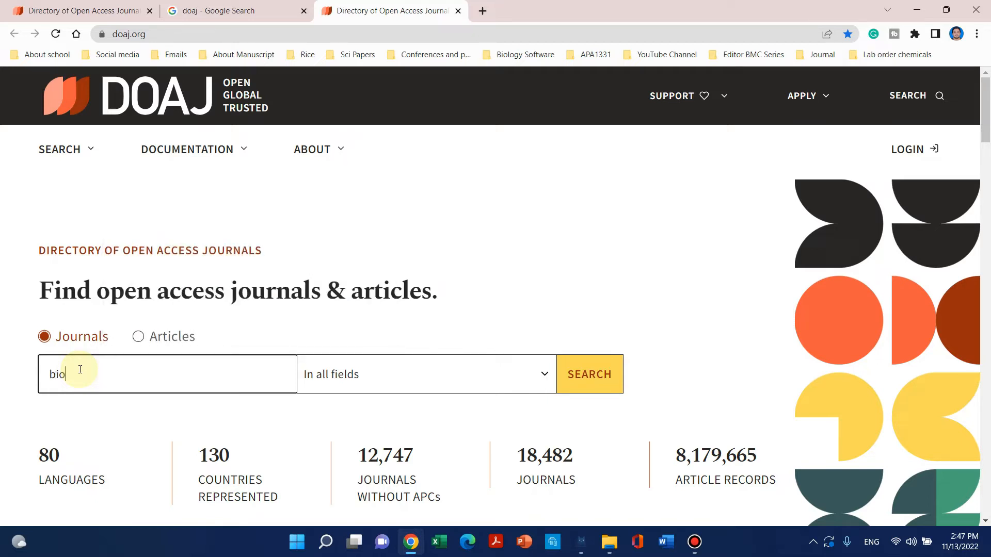
type("logy")
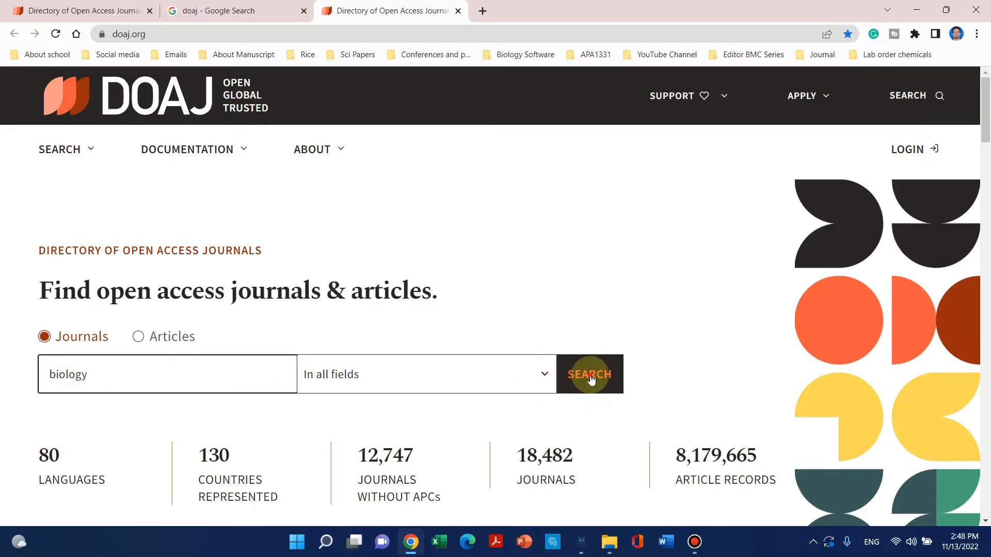
Run the DOAJ journal search for 'biology' and browse its 1,037 results
left_click(588, 374)
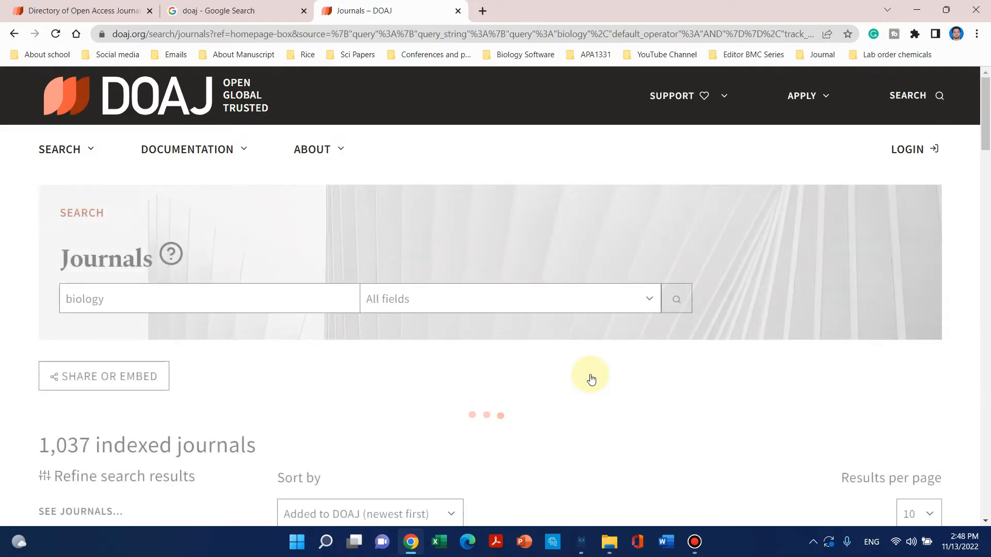
scroll("down", 3)
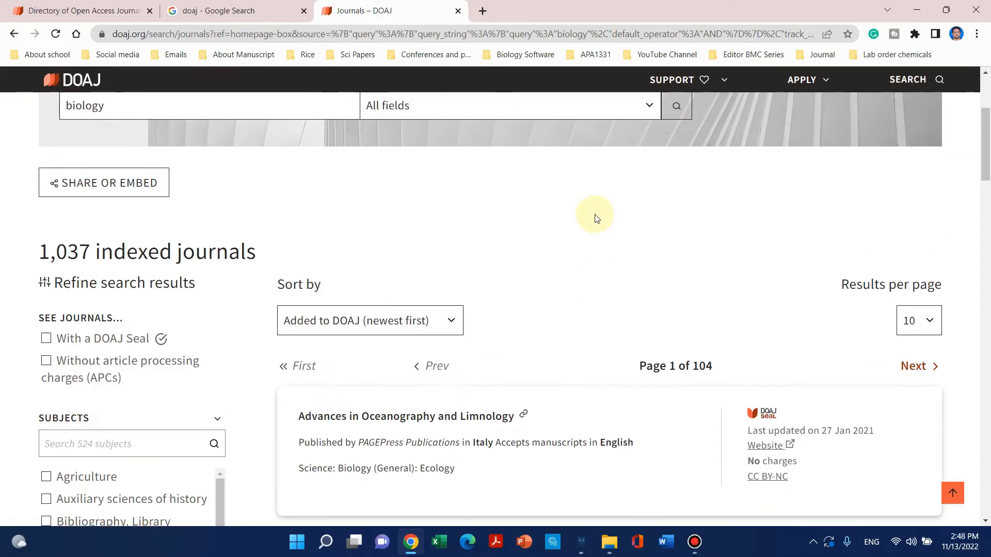
scroll("down", 3)
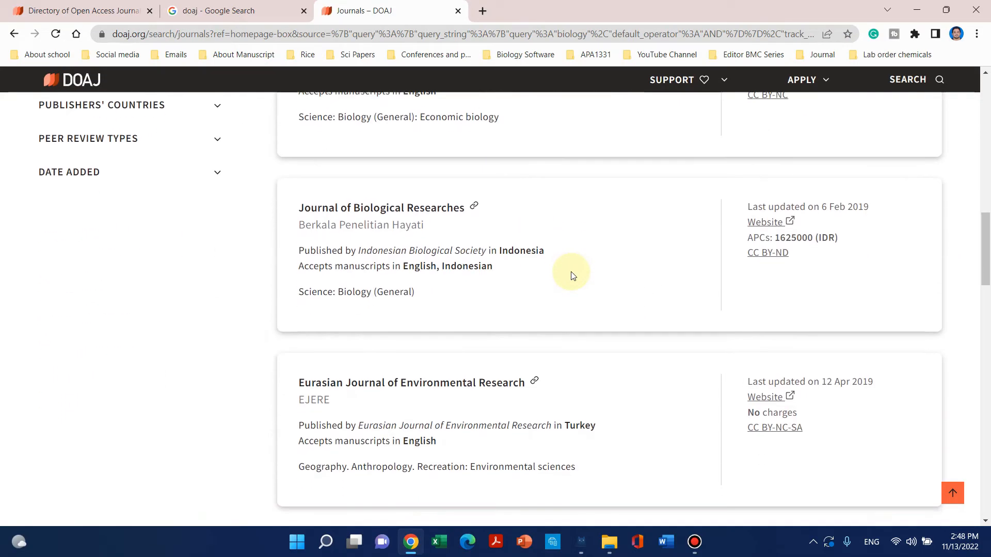
scroll("down", 3)
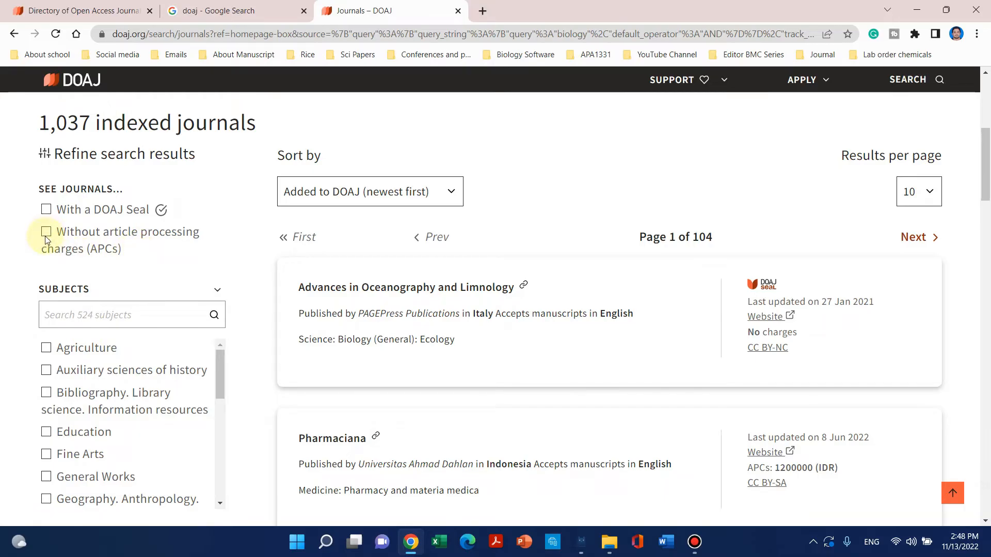
Filter the biology results to journals without APCs, narrowing them to 390 journals
left_click(46, 231)
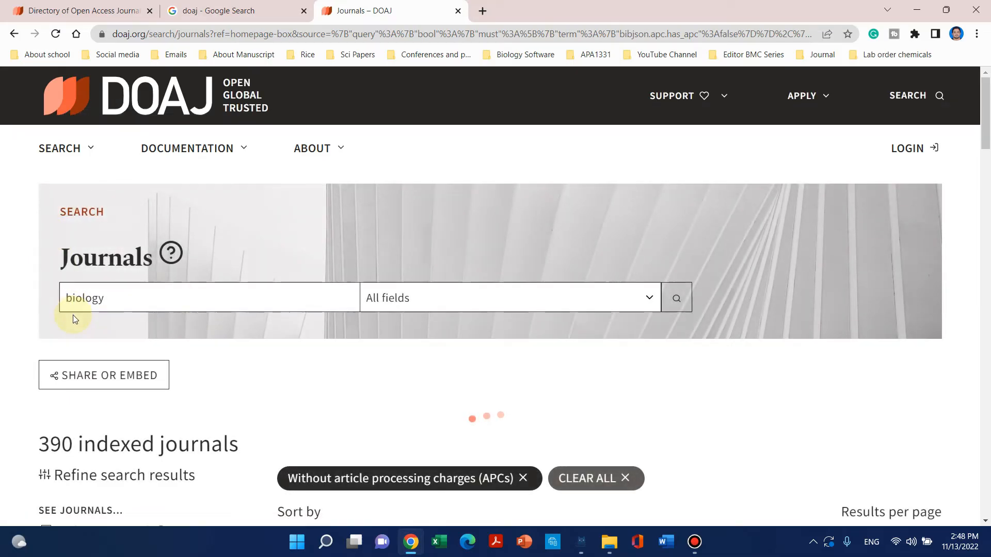
scroll("down", 3)
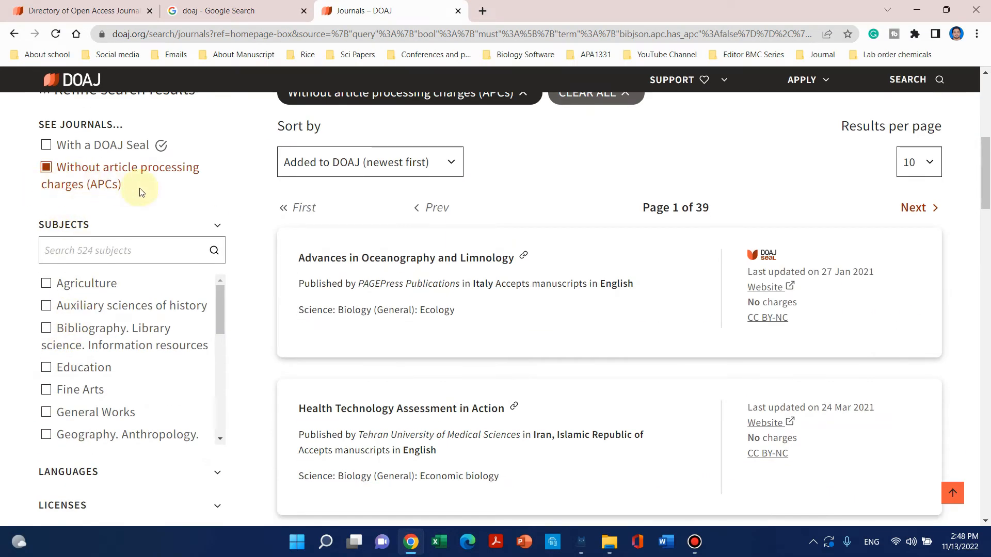
mouse_move(433, 326)
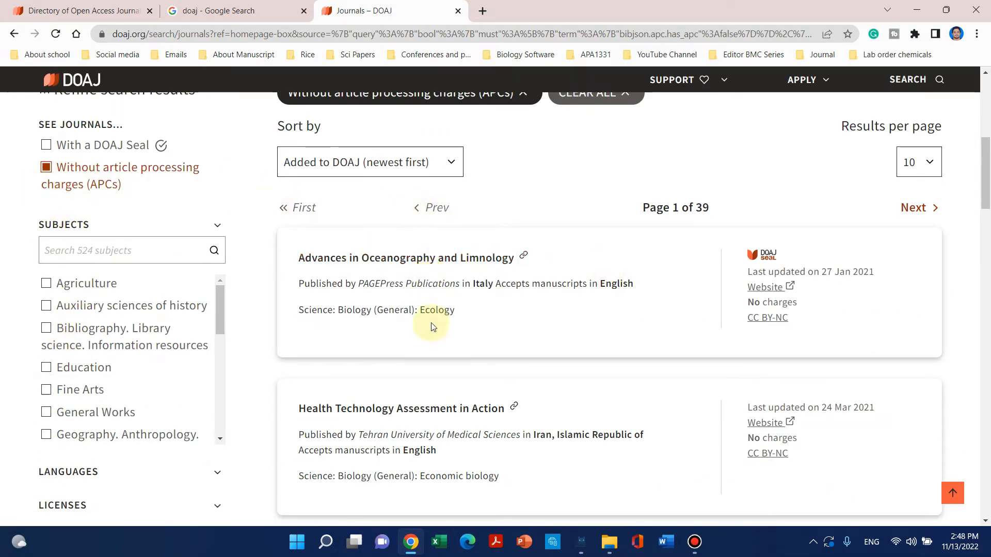
scroll("down", 3)
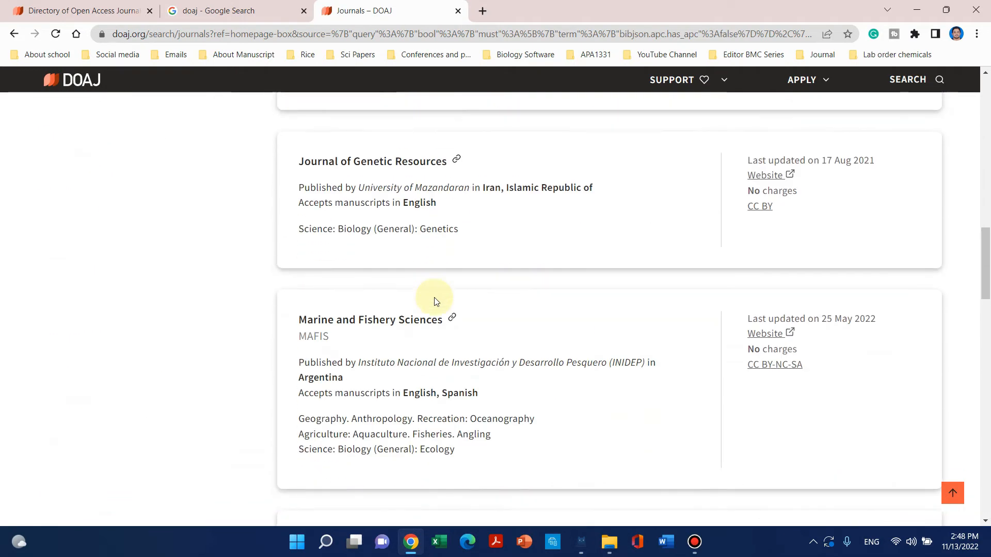
scroll("down", 3)
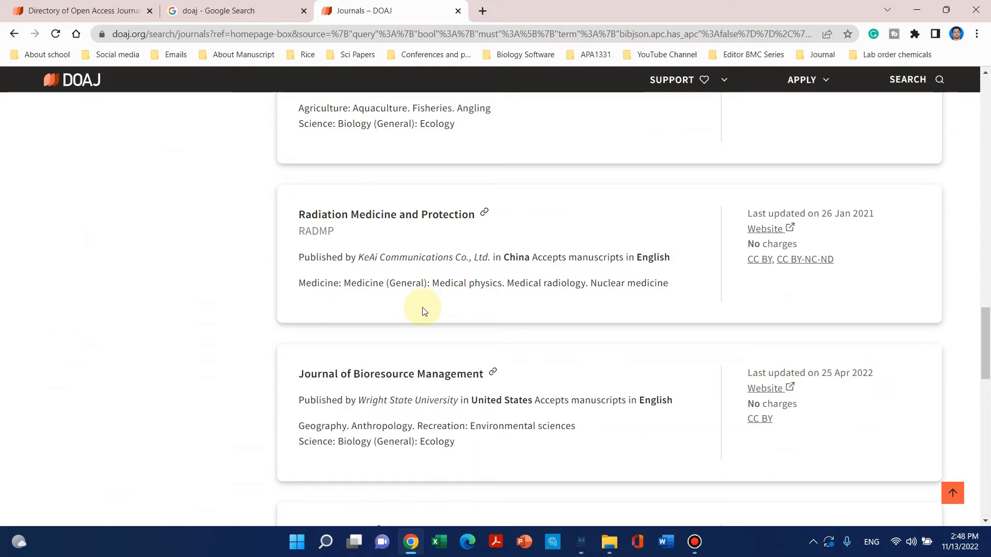
scroll("down", 3)
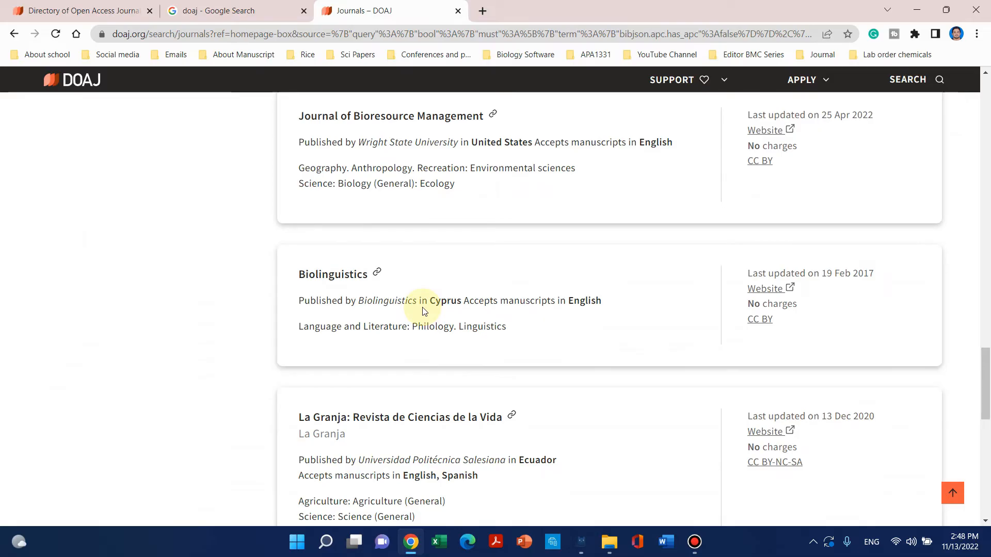
scroll("down", 3)
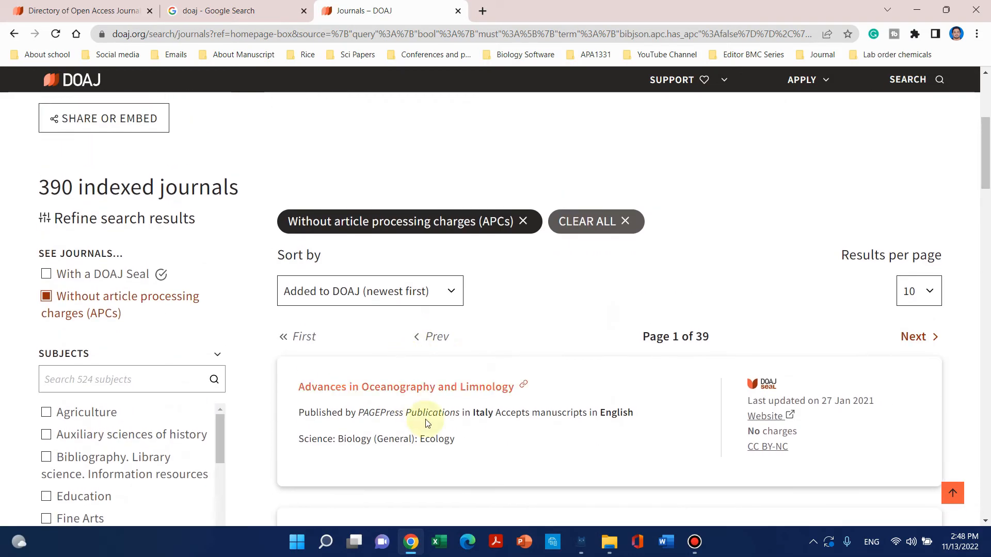
scroll("down", 3)
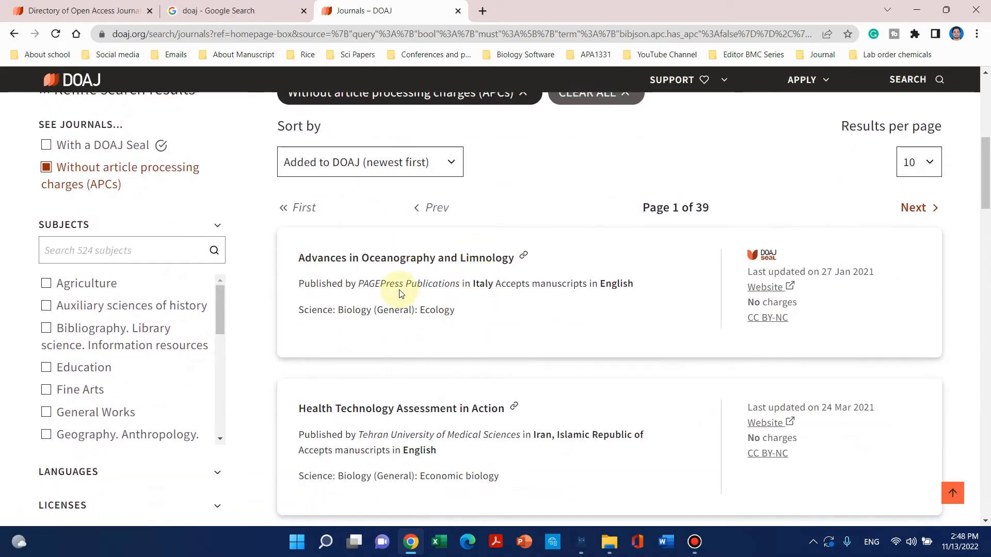
mouse_move(766, 287)
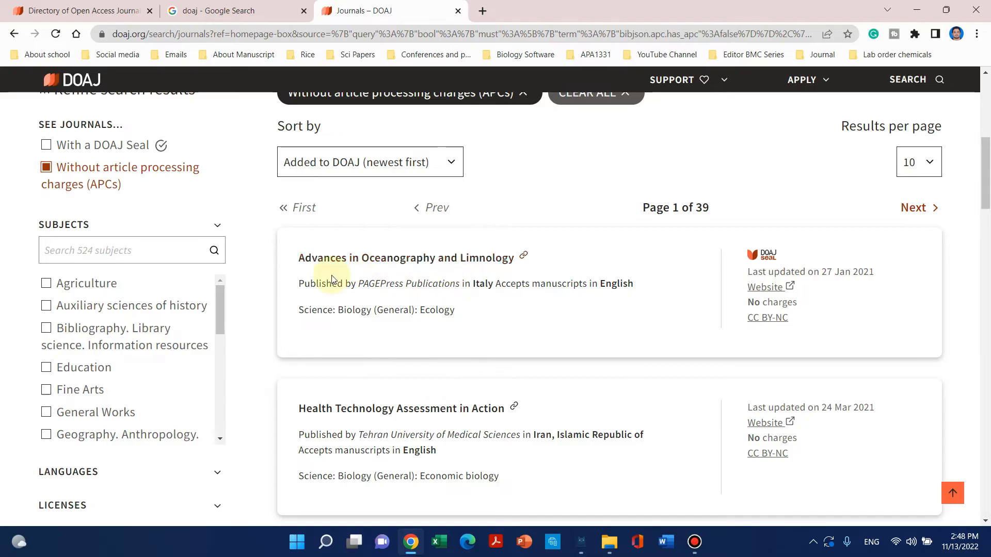
mouse_move(763, 287)
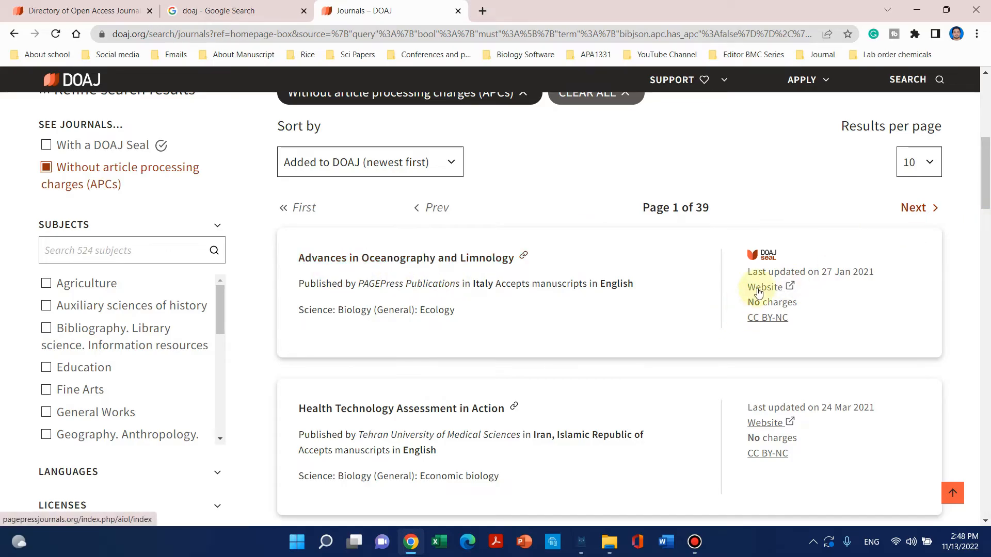
Open the Advances in Oceanography and Limnology website in a new tab
right_click(762, 287)
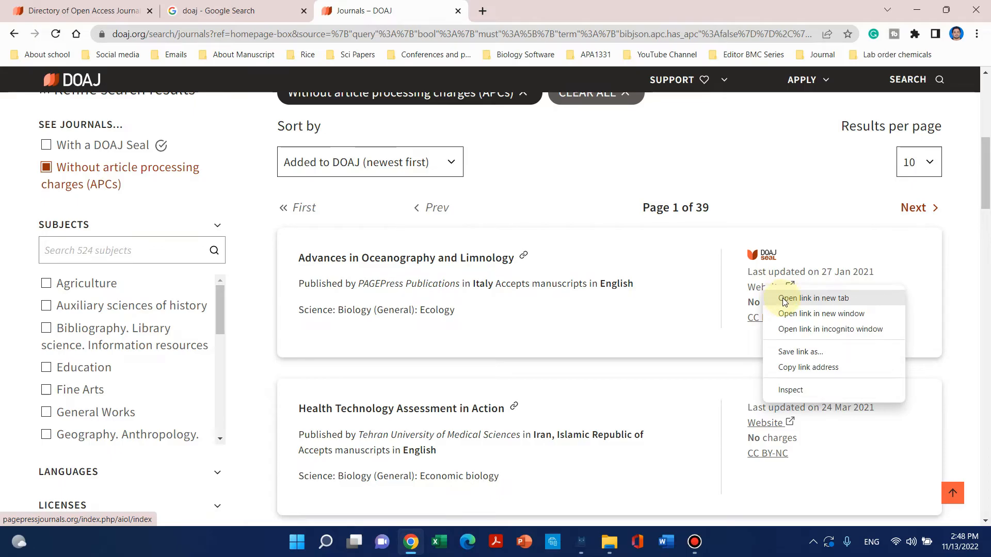
left_click(814, 298)
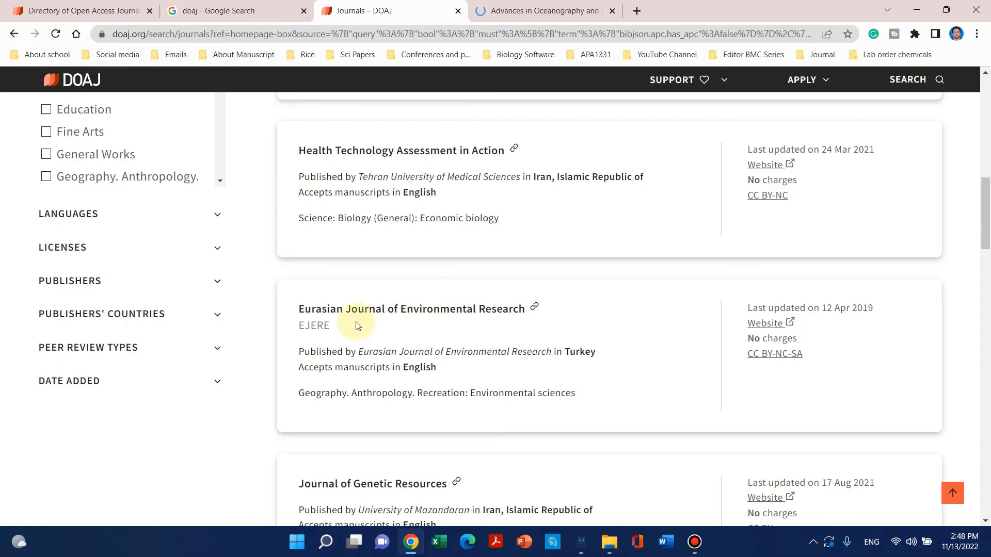
scroll("down", 3)
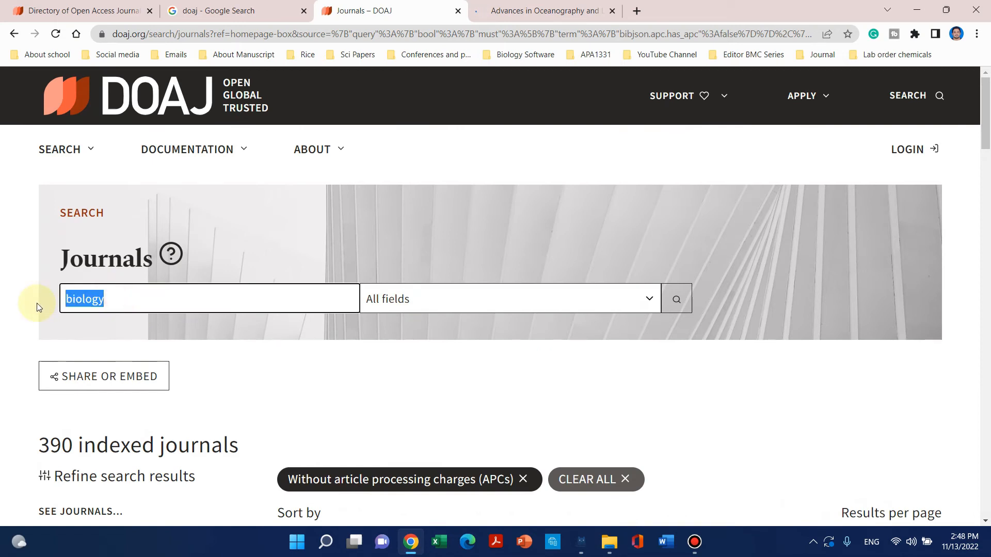
Search DOAJ for 'computer science' with the no-APC filter kept, giving 255 journals
type("co")
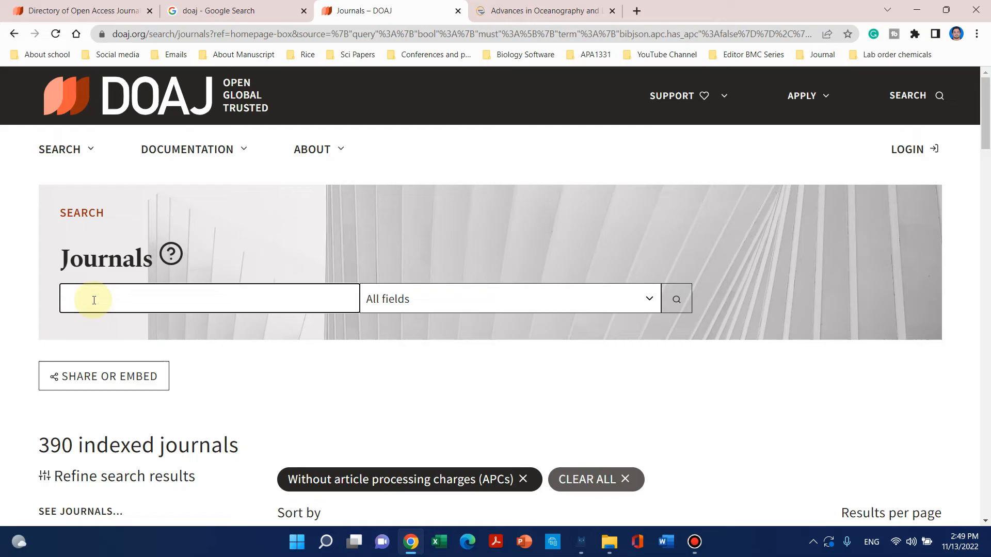
type("computer science")
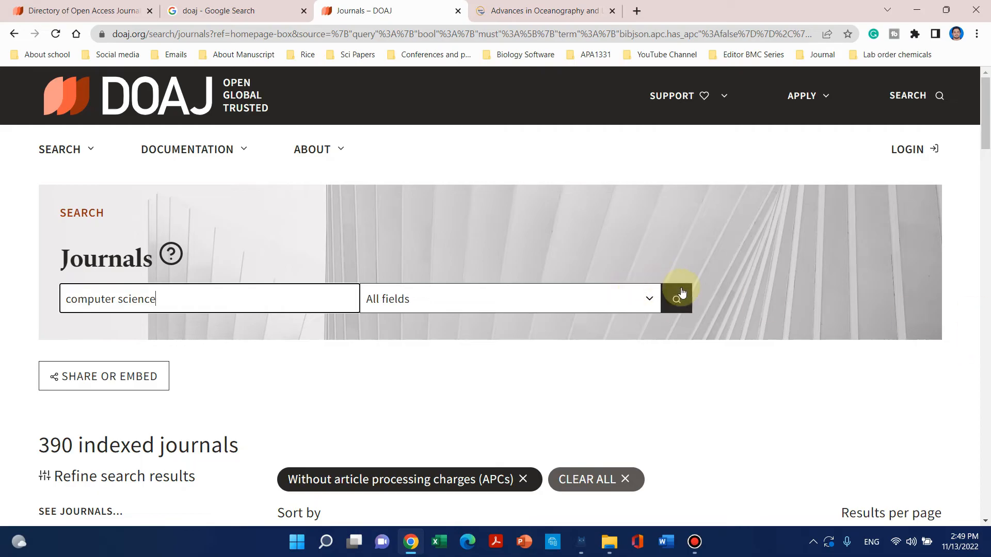
left_click(676, 298)
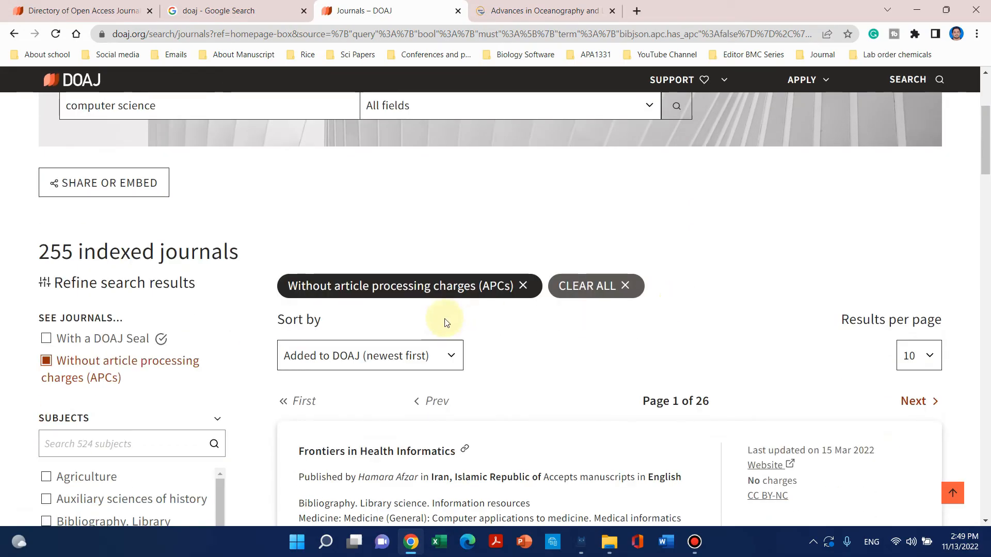
mouse_move(152, 373)
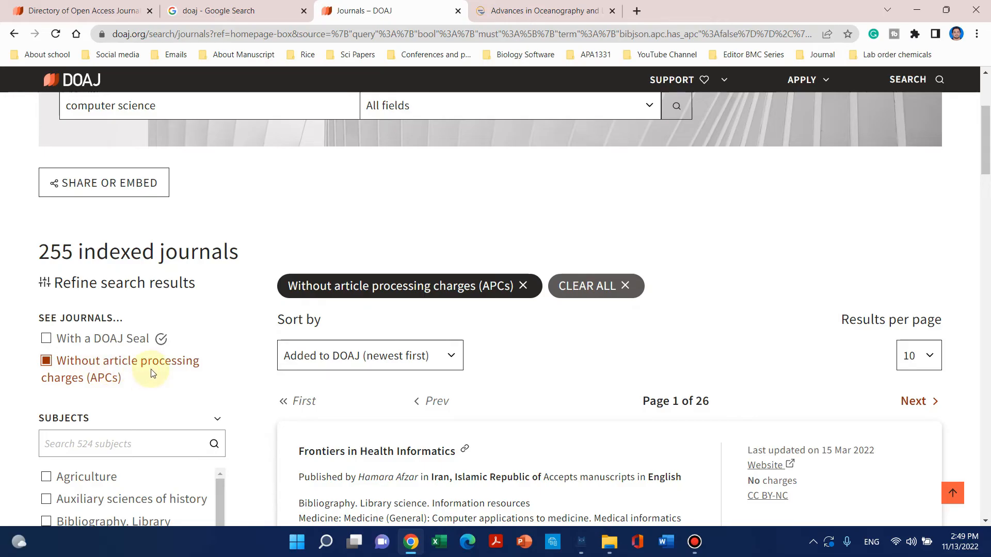
Open the Frontiers in Health Informatics and Logical Methods in Computer Science websites in new tabs
scroll("down", 3)
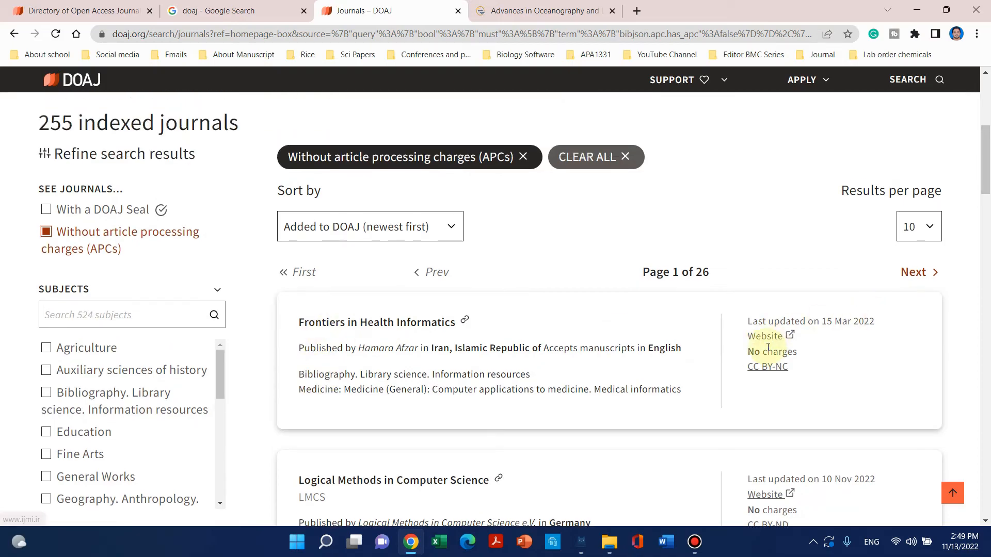
scroll("down", 3)
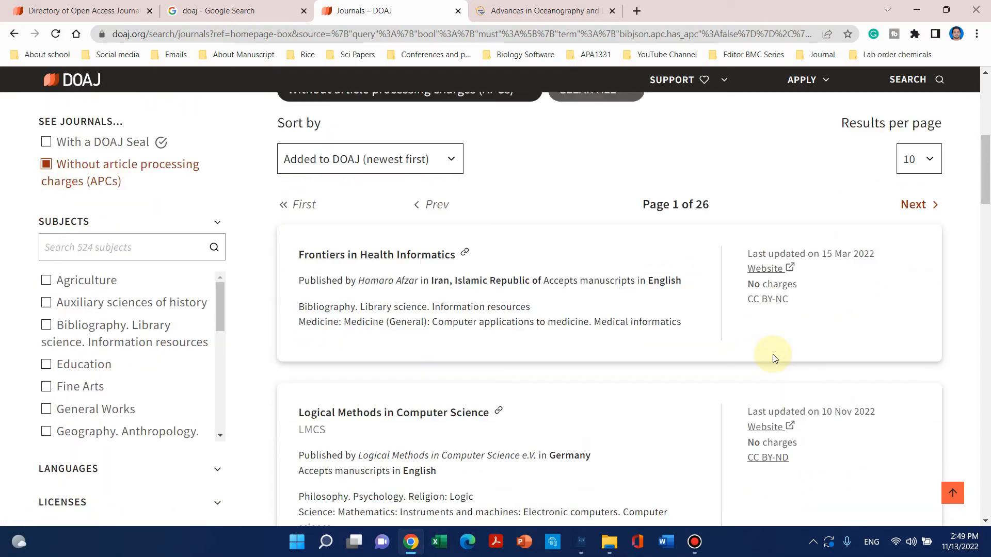
scroll("down", 3)
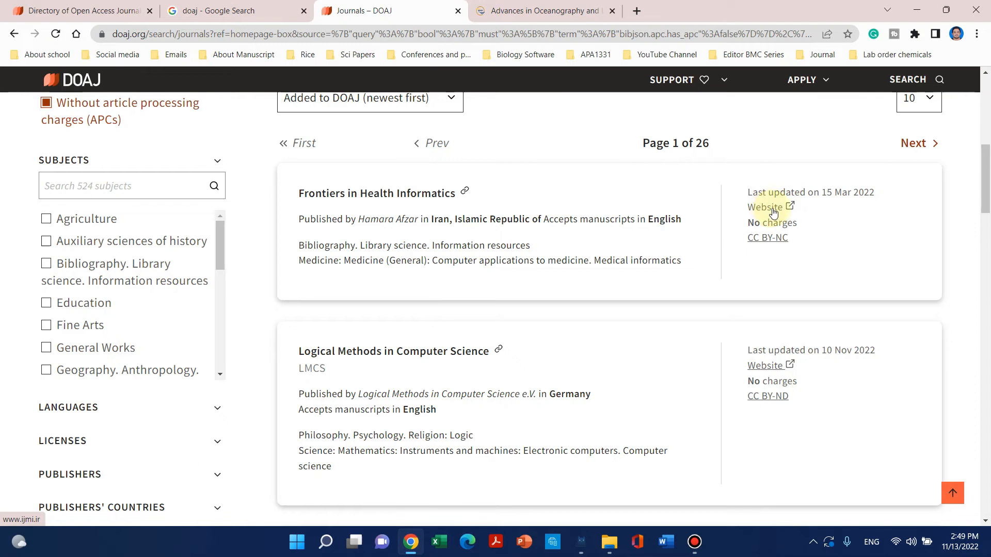
left_click(765, 207)
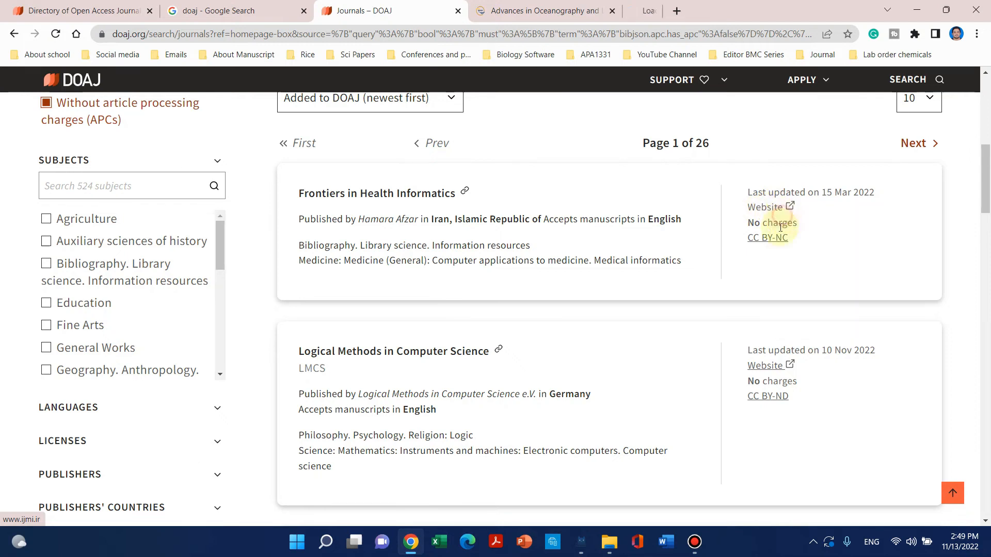
right_click(765, 365)
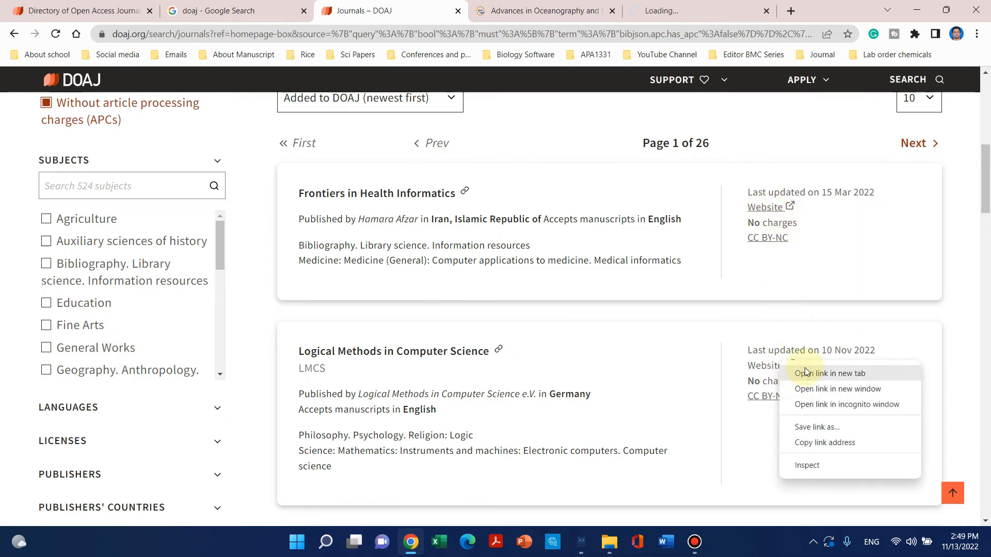
left_click(830, 373)
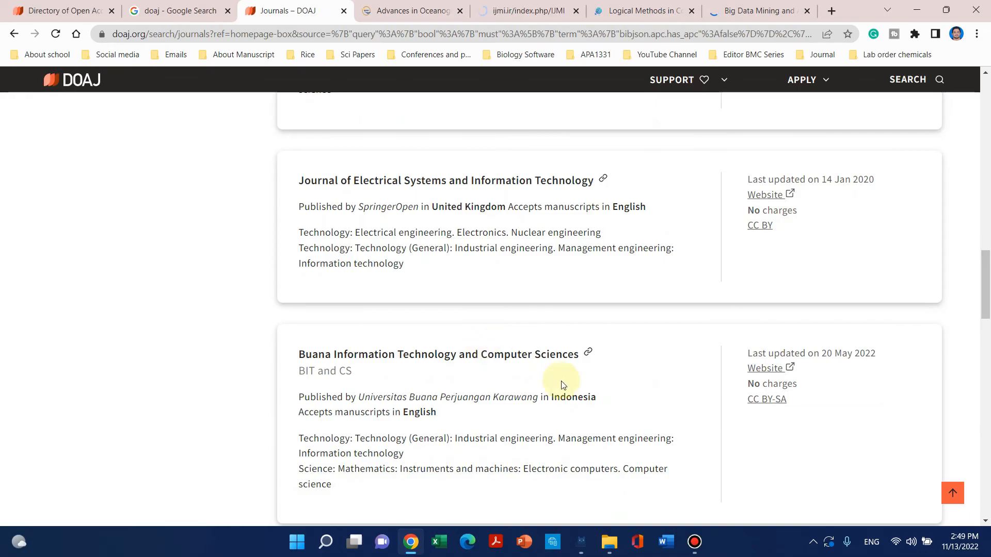
scroll("down", 3)
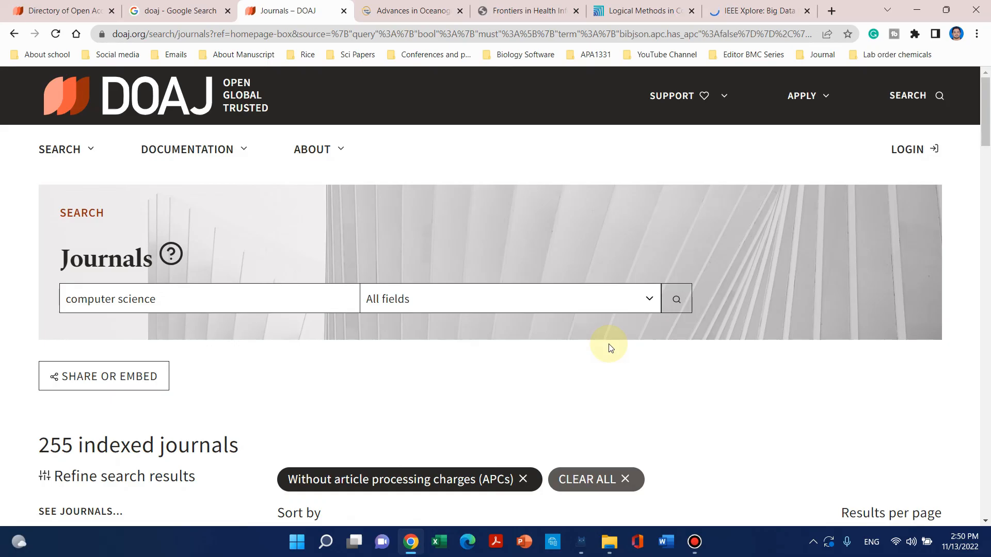
mouse_move(453, 393)
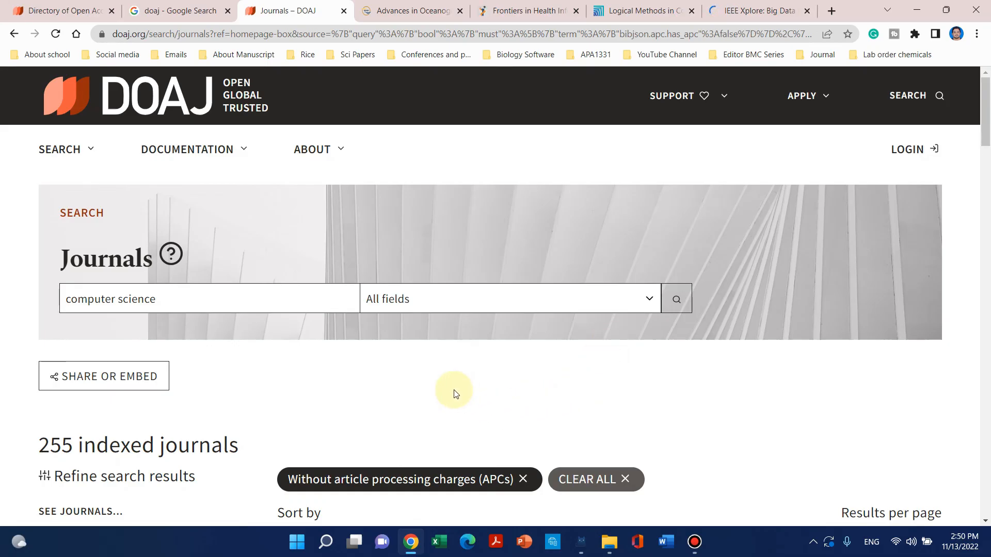
scroll("down", 3)
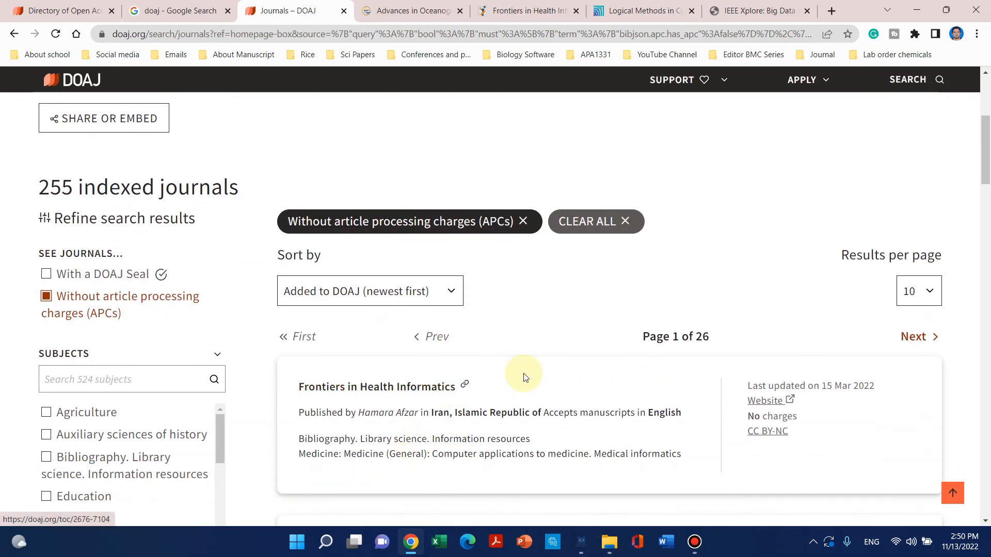
mouse_move(689, 279)
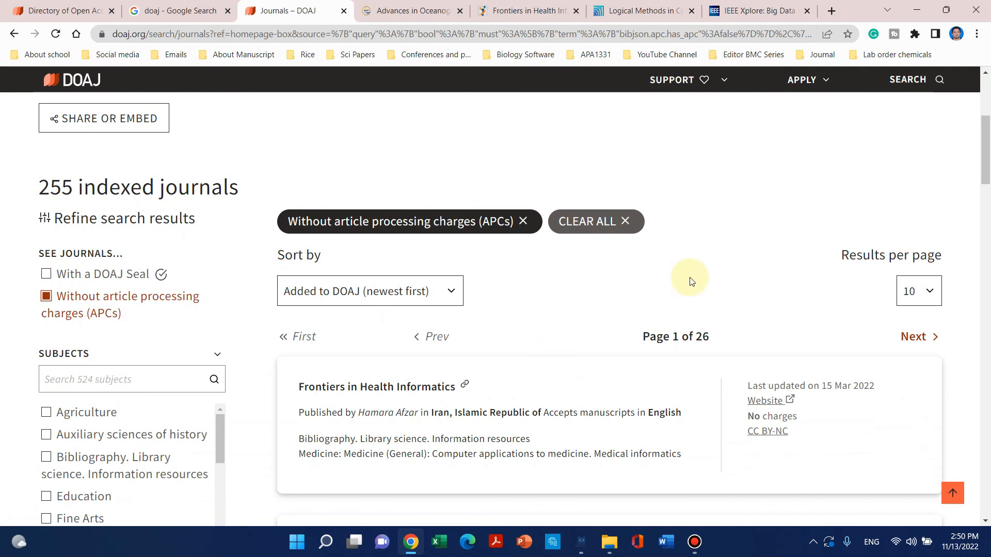
mouse_move(938, 193)
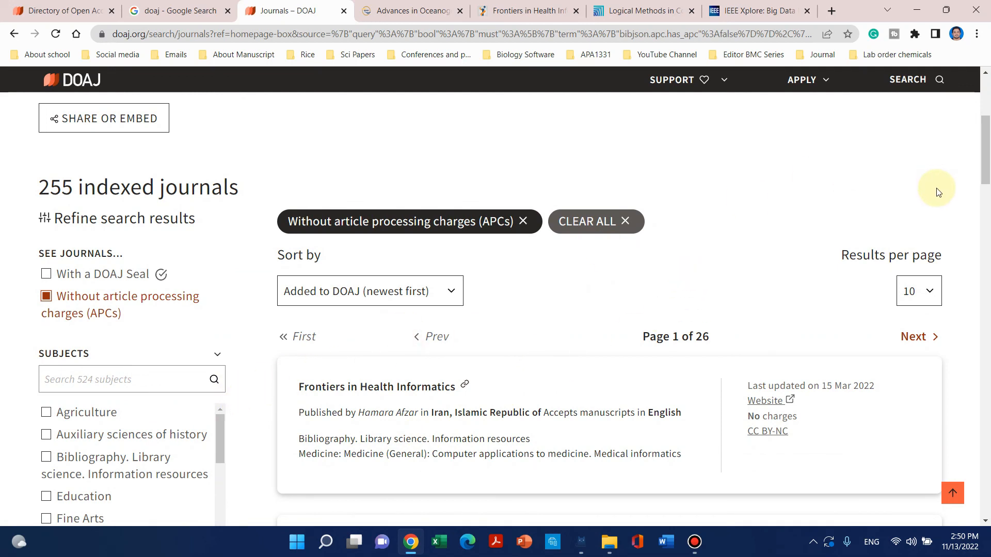
mouse_move(835, 218)
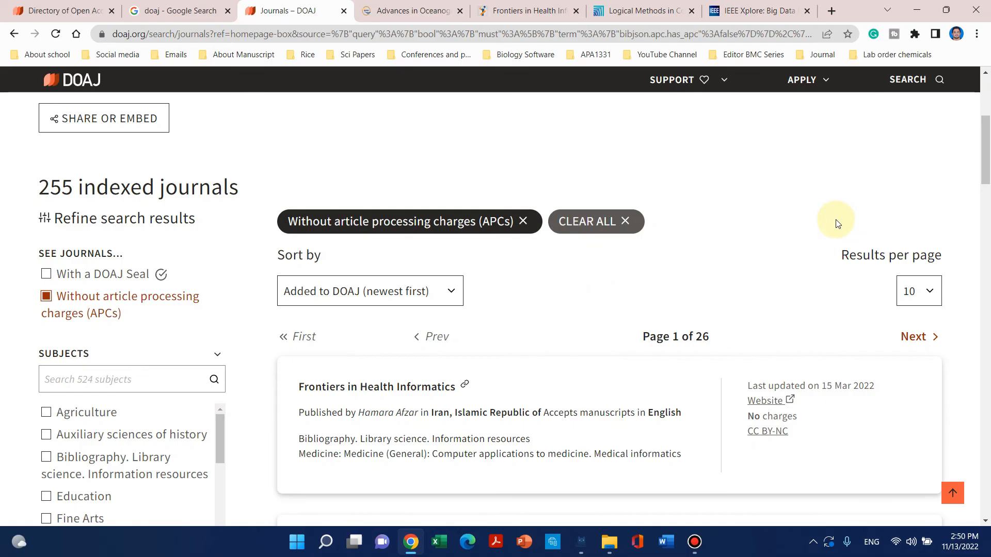
mouse_move(830, 233)
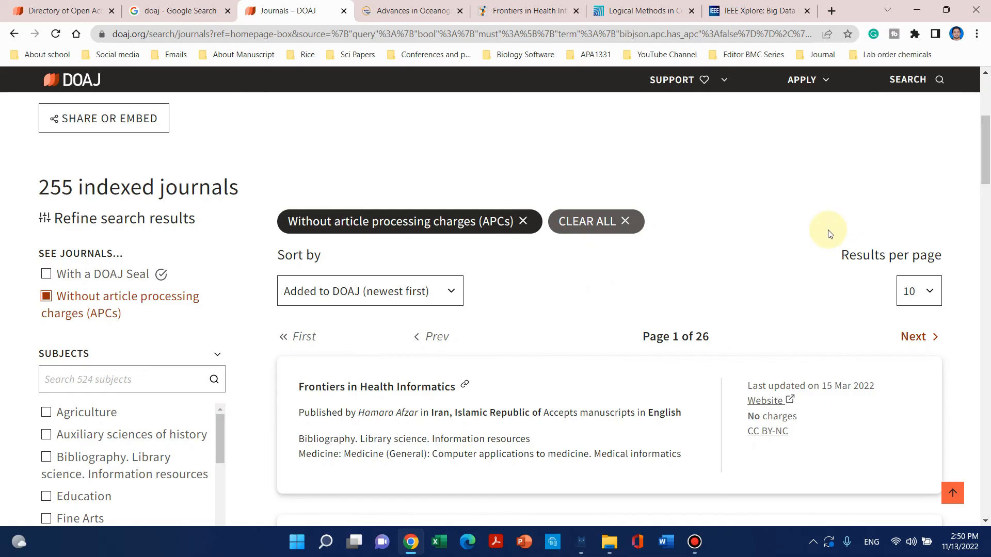